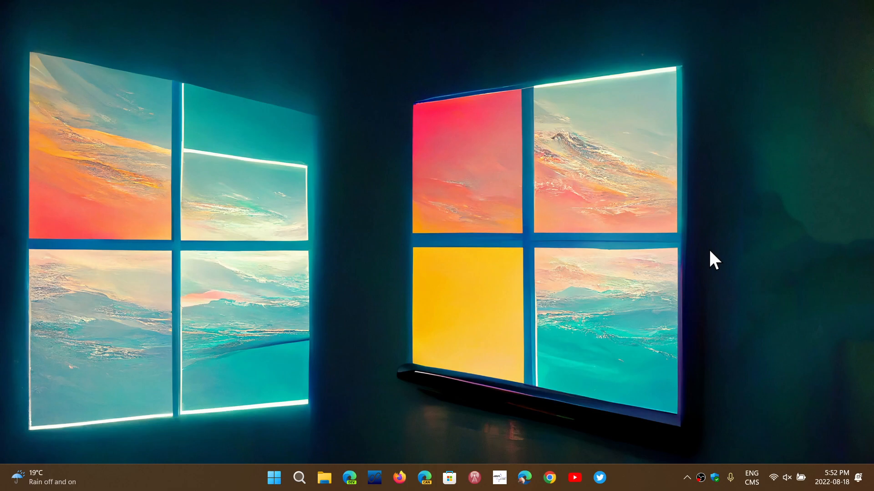
mouse_move(541, 299)
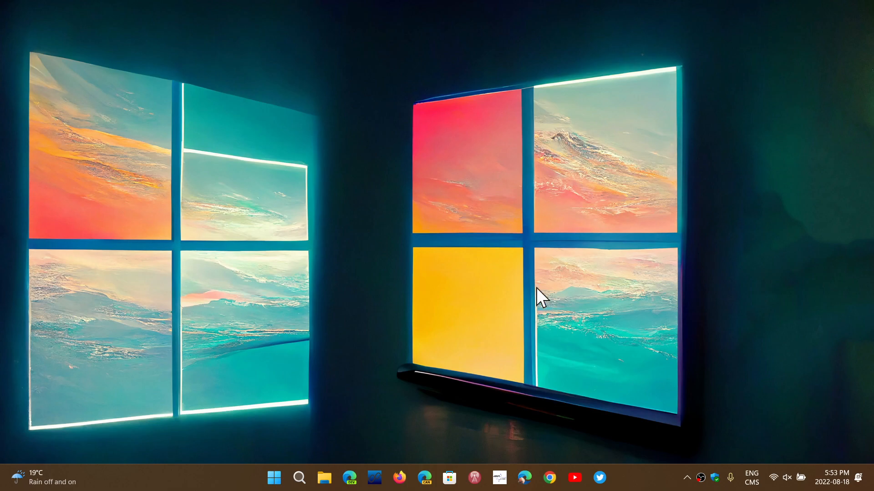
mouse_move(462, 351)
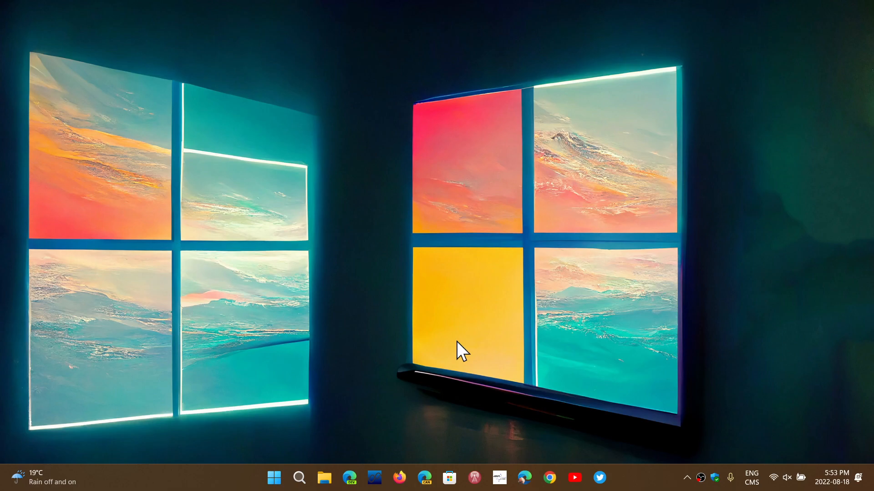
mouse_move(280, 442)
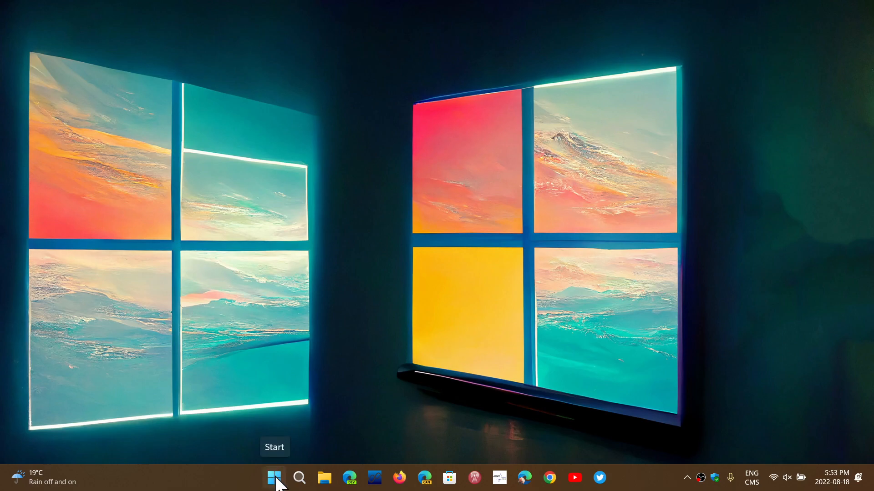
Step: Launch Settings from the Start context menu and go to Accounts, scrolling toward Windows backup
right_click(274, 477)
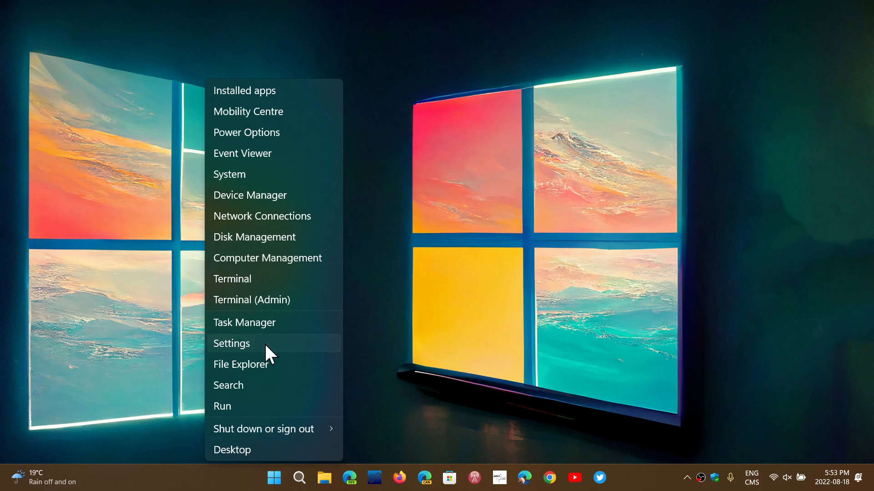
left_click(231, 343)
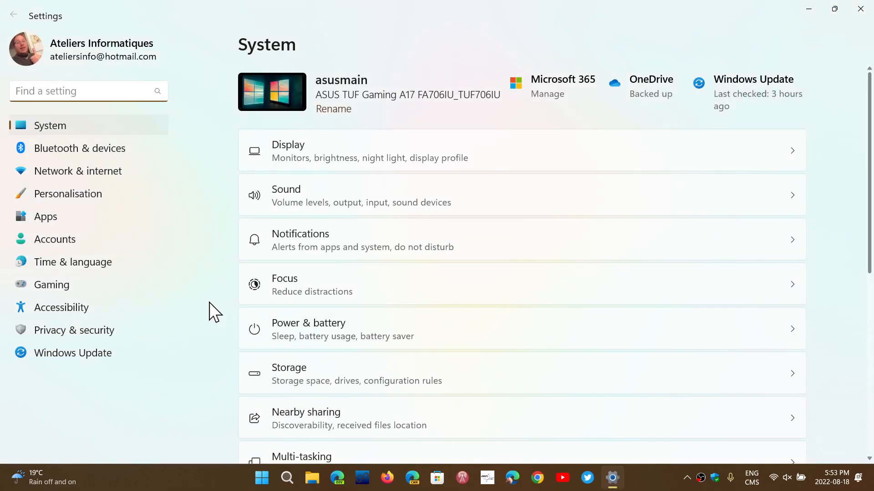
left_click(54, 239)
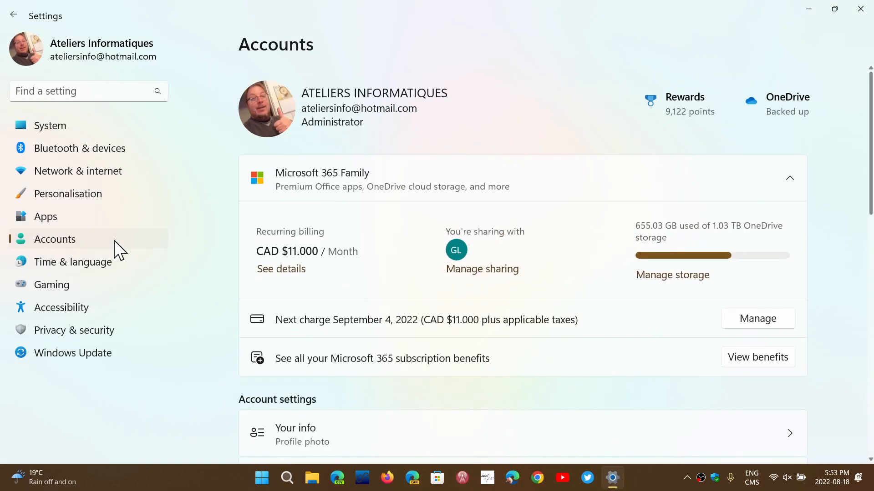
scroll("down", 3)
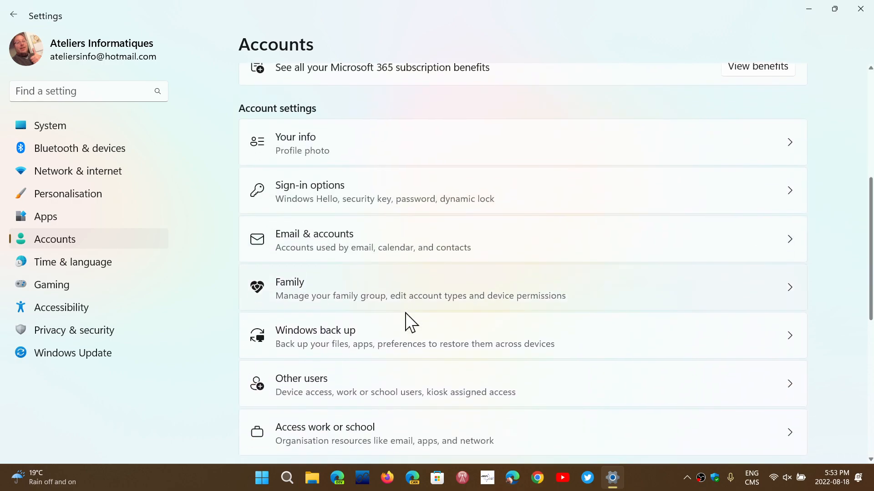
scroll("down", 3)
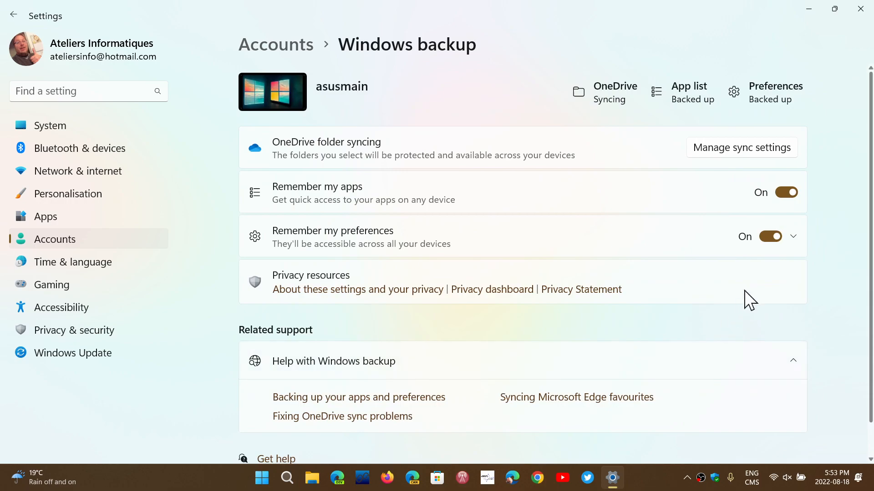
scroll("down", 3)
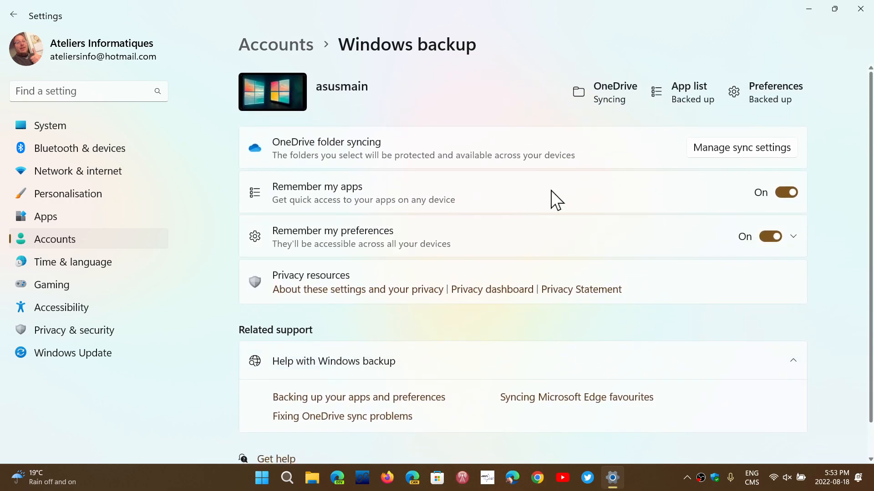
mouse_move(373, 183)
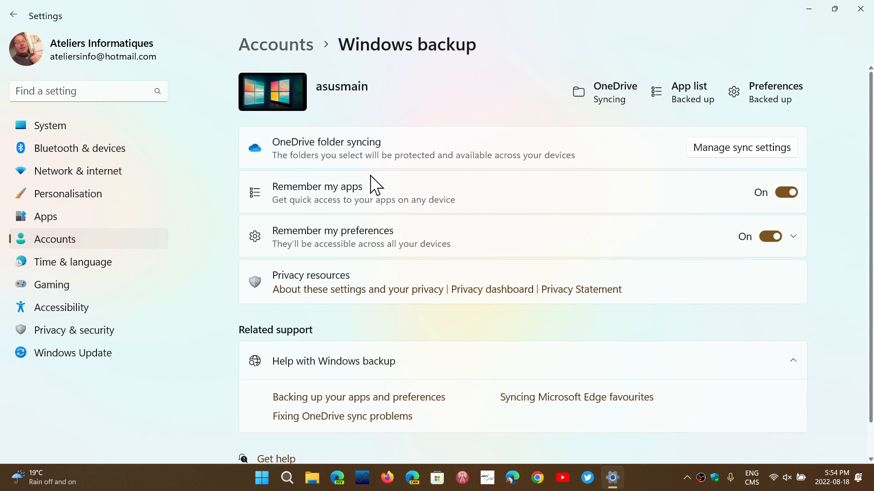
mouse_move(667, 294)
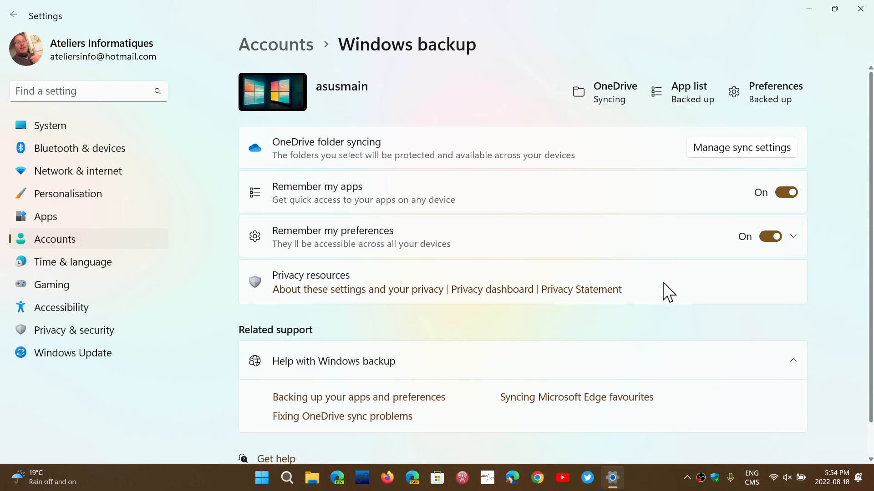
Step: Expand Remember my preferences to show Passwords, Language preferences and Other Windows settings checked
left_click(792, 236)
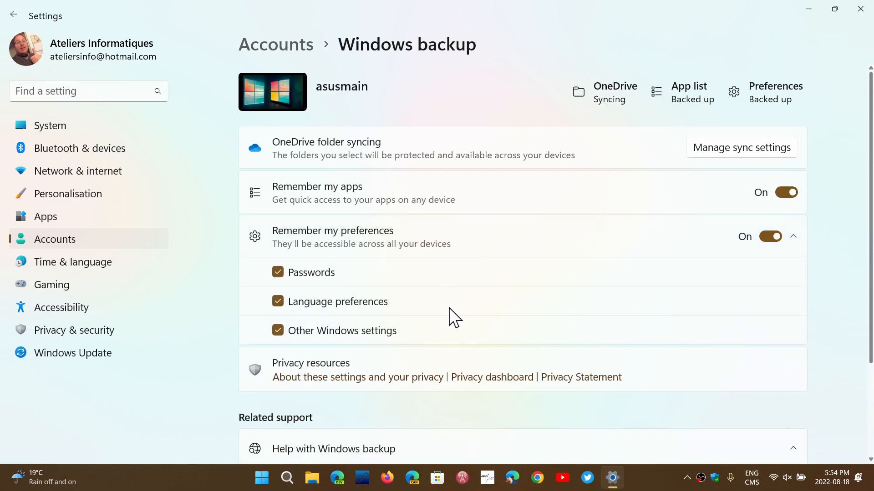
mouse_move(613, 349)
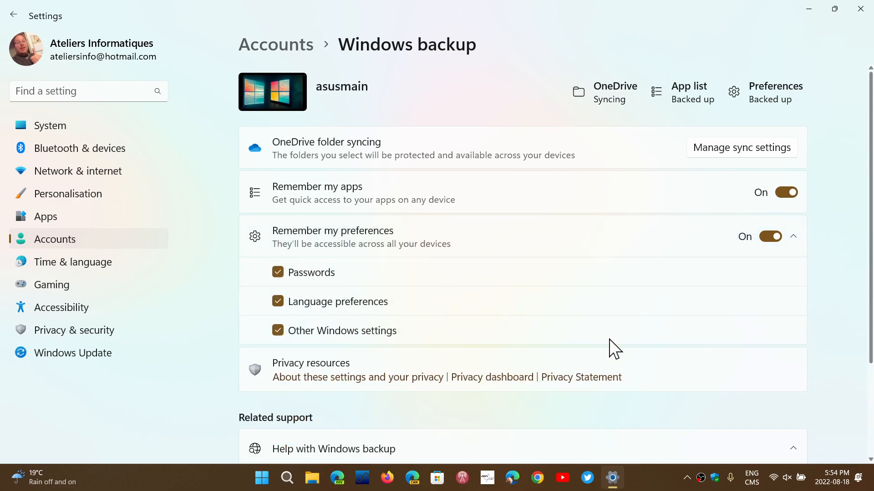
mouse_move(730, 404)
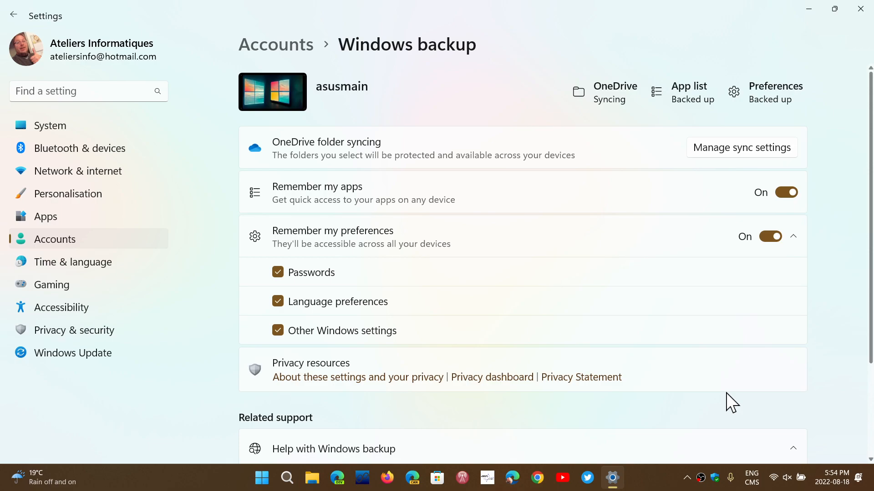
mouse_move(313, 196)
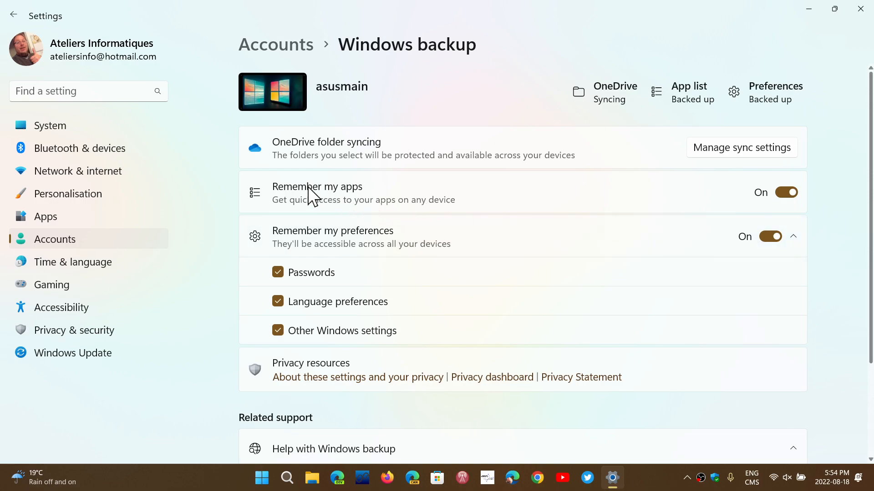
mouse_move(277, 215)
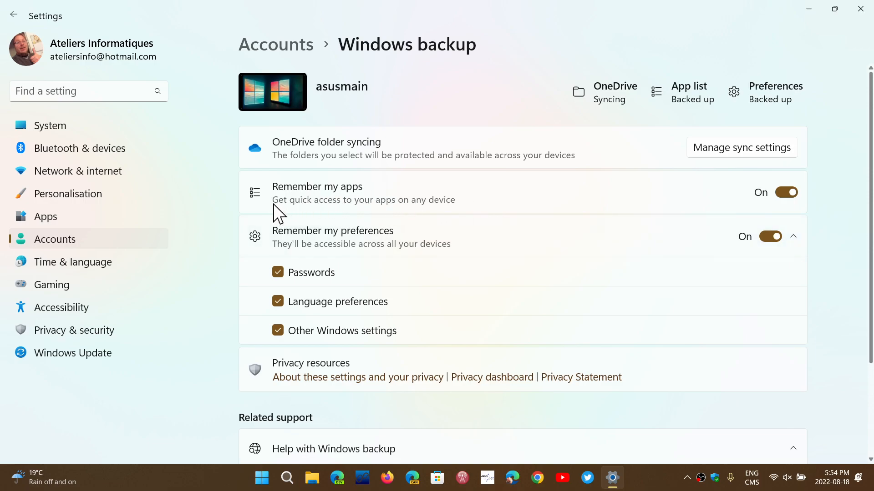
mouse_move(481, 206)
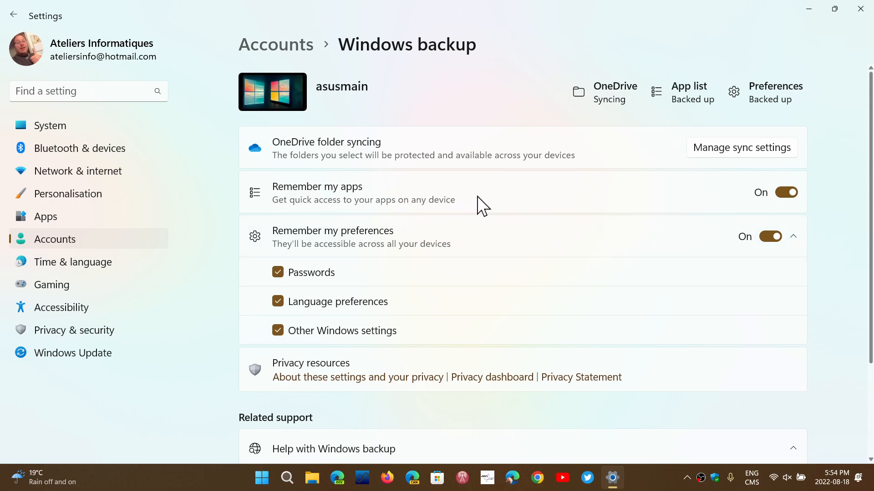
mouse_move(527, 202)
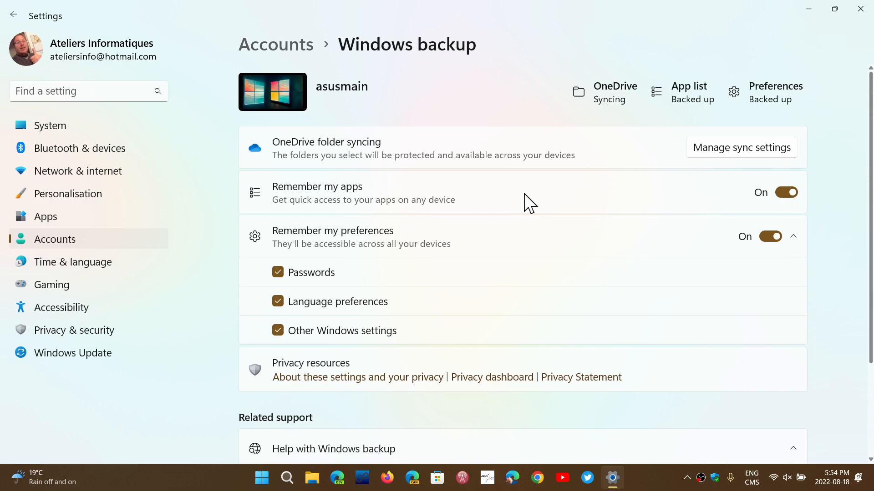
mouse_move(723, 335)
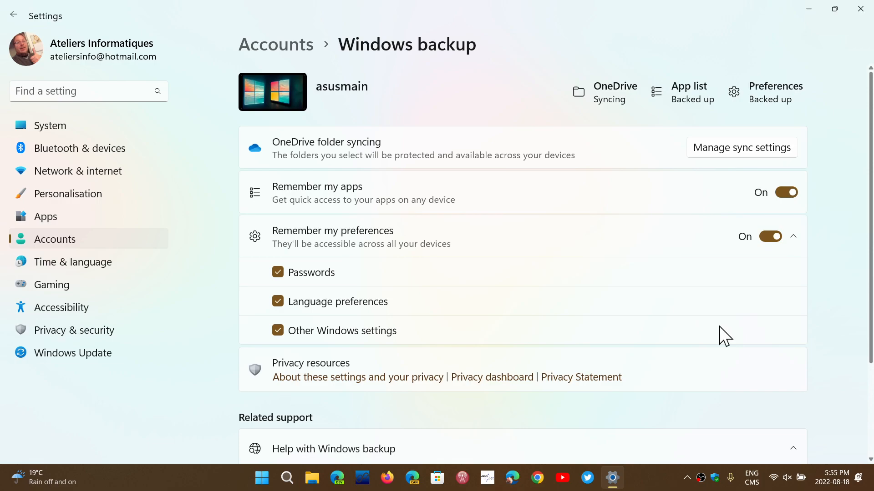
mouse_move(814, 82)
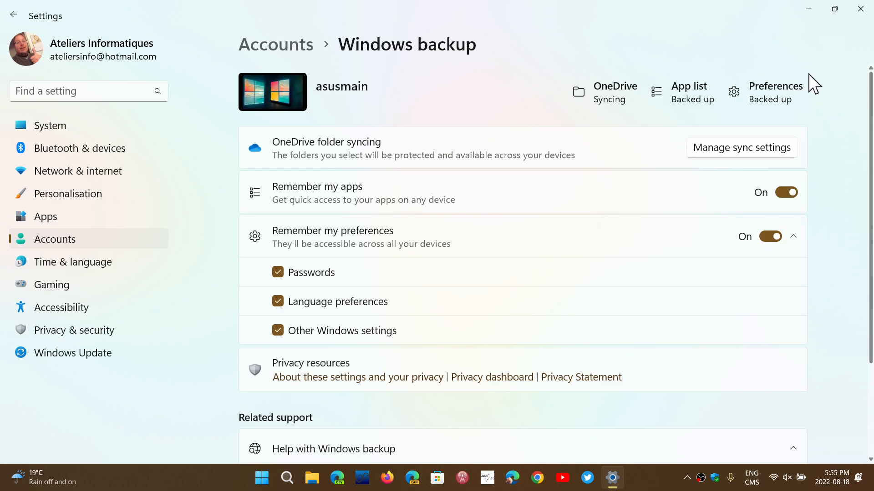
mouse_move(695, 116)
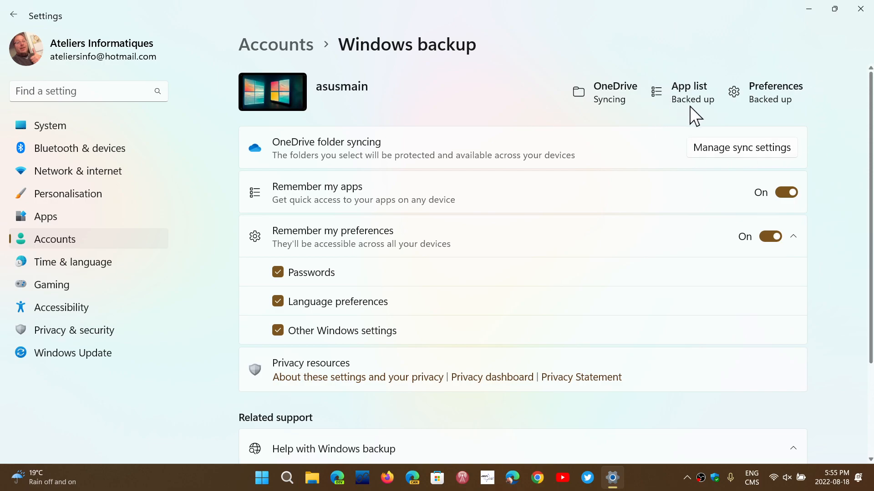
mouse_move(786, 119)
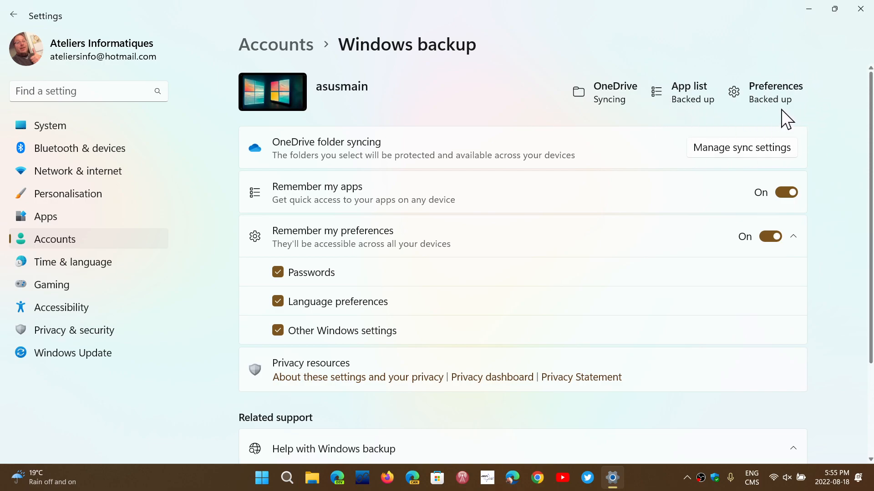
mouse_move(559, 286)
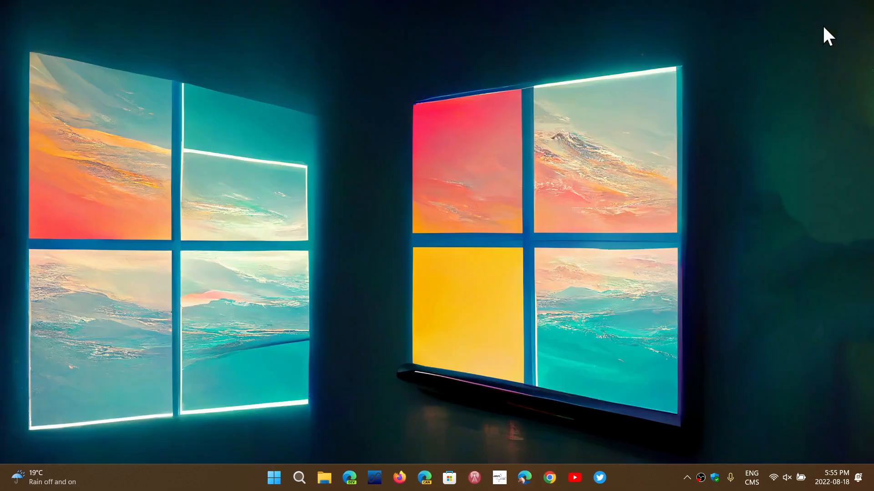
mouse_move(722, 186)
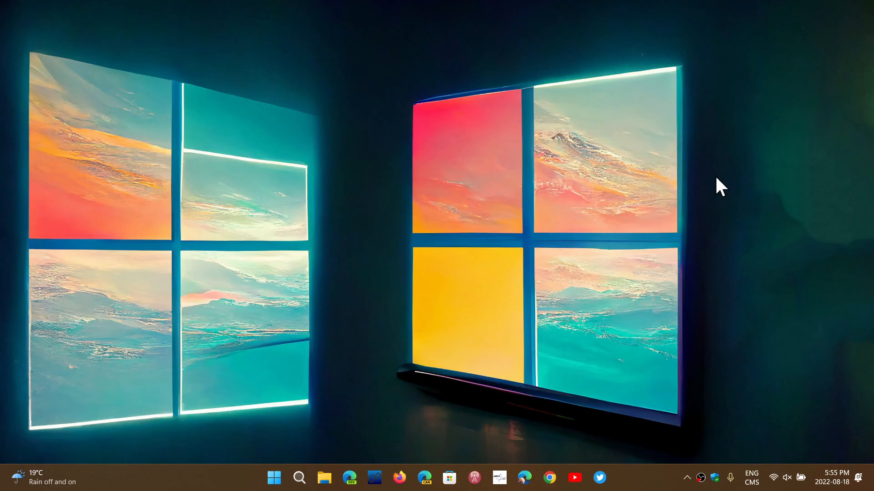
mouse_move(644, 378)
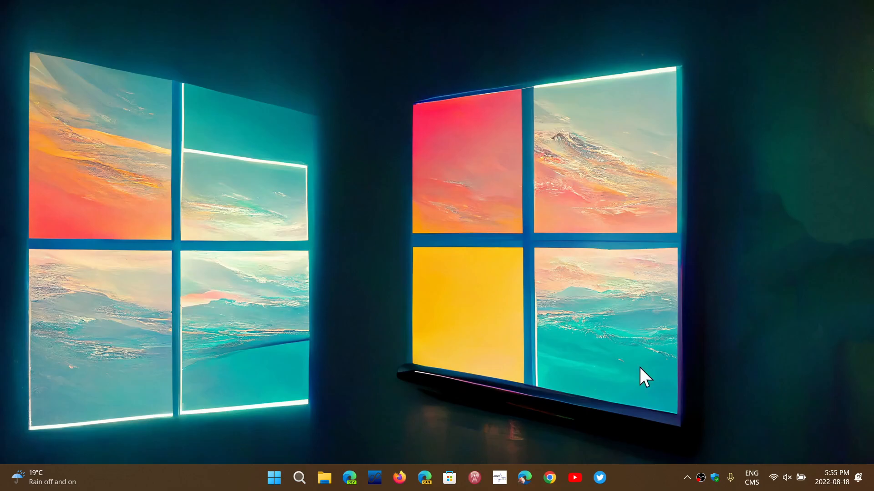
mouse_move(652, 482)
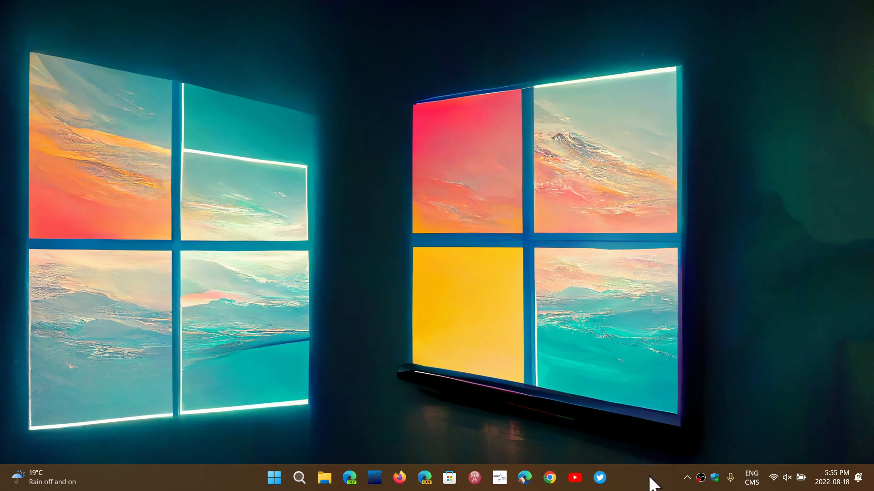